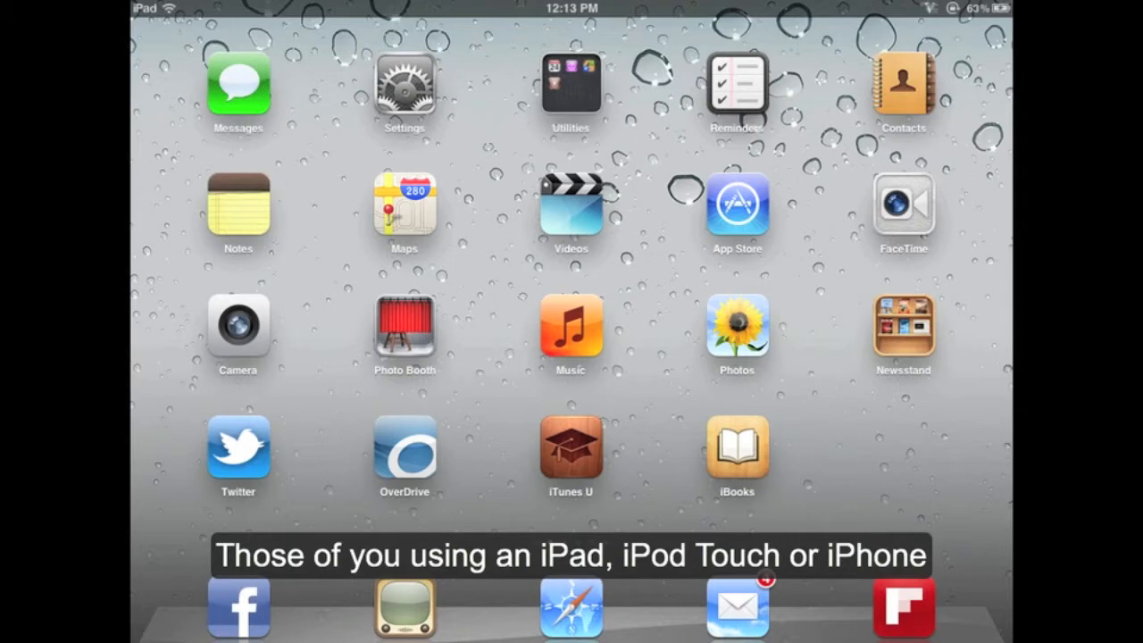
- Find OverDrive Media Console in the App Store and launch it
click(736, 206)
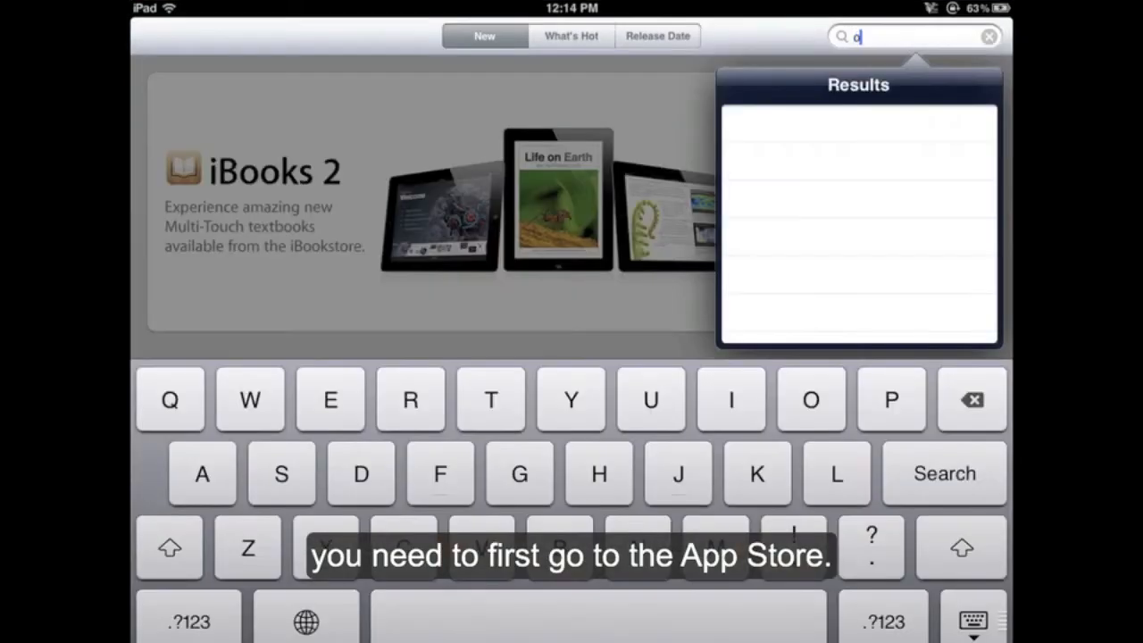
text(verdri)
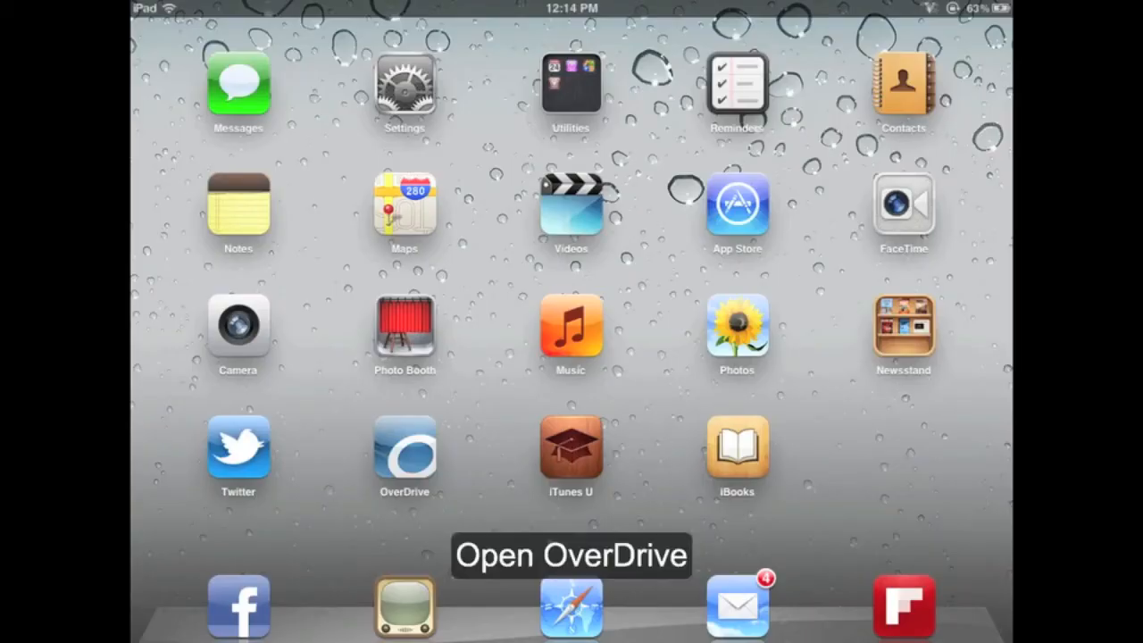
click(403, 450)
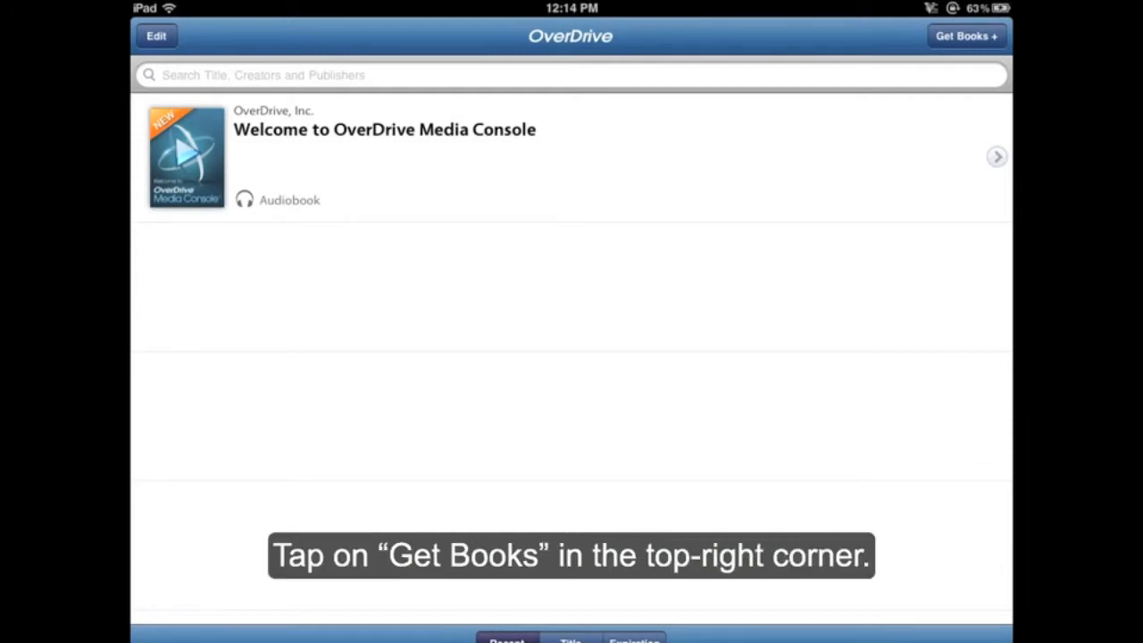
- Add Plainsboro Public Library via zip 08536 and load its ListenNJ digital collection site
click(964, 36)
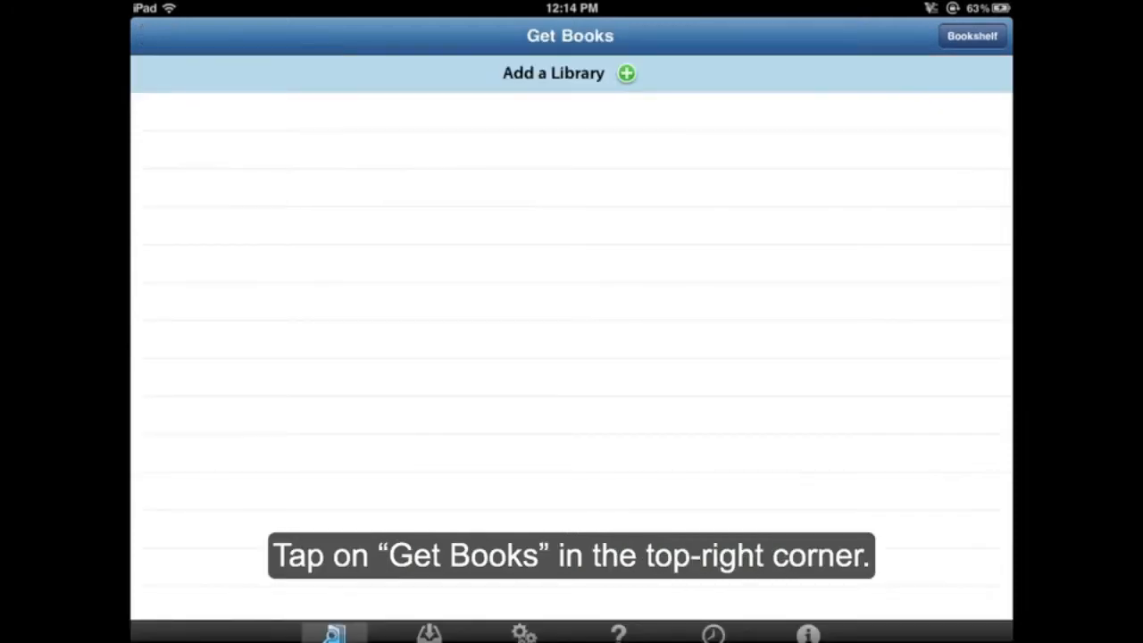
click(625, 74)
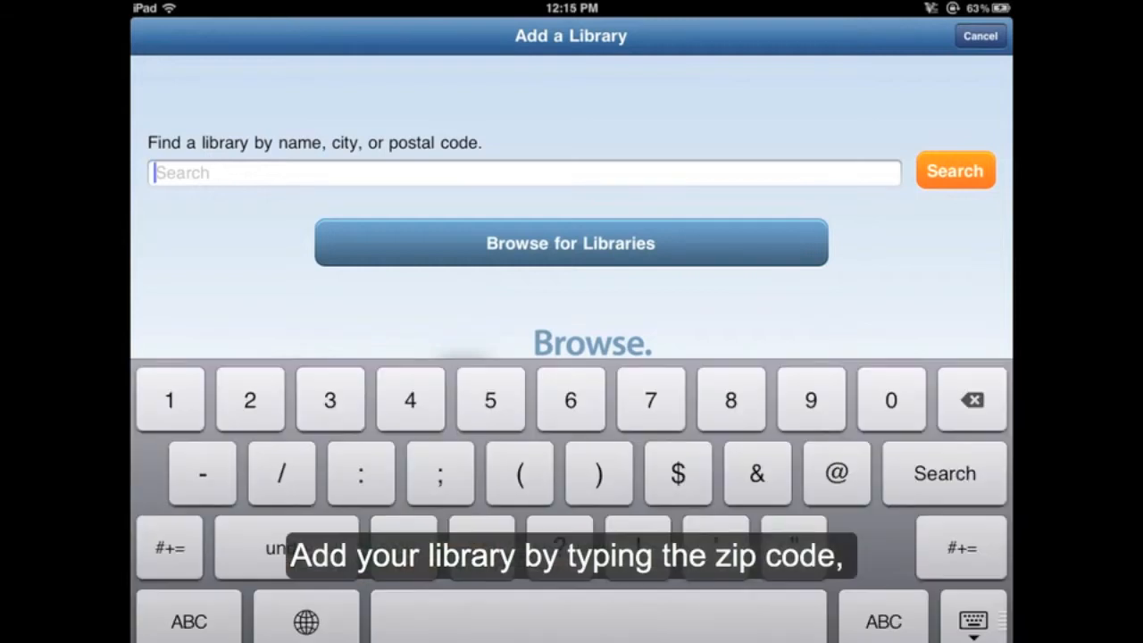
text(08536)
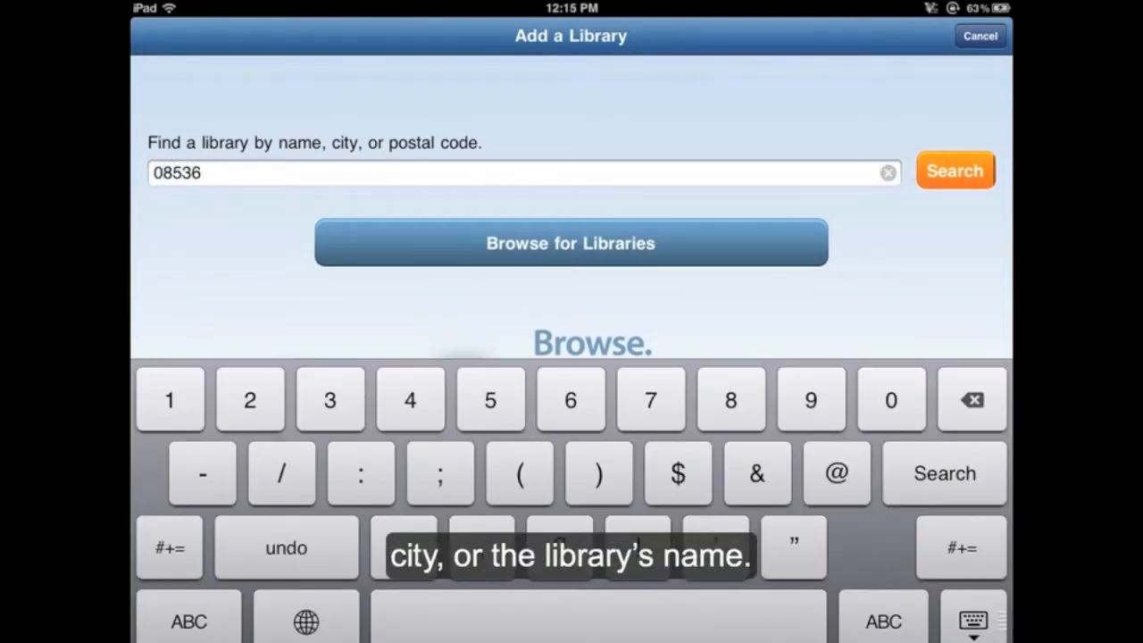
click(953, 170)
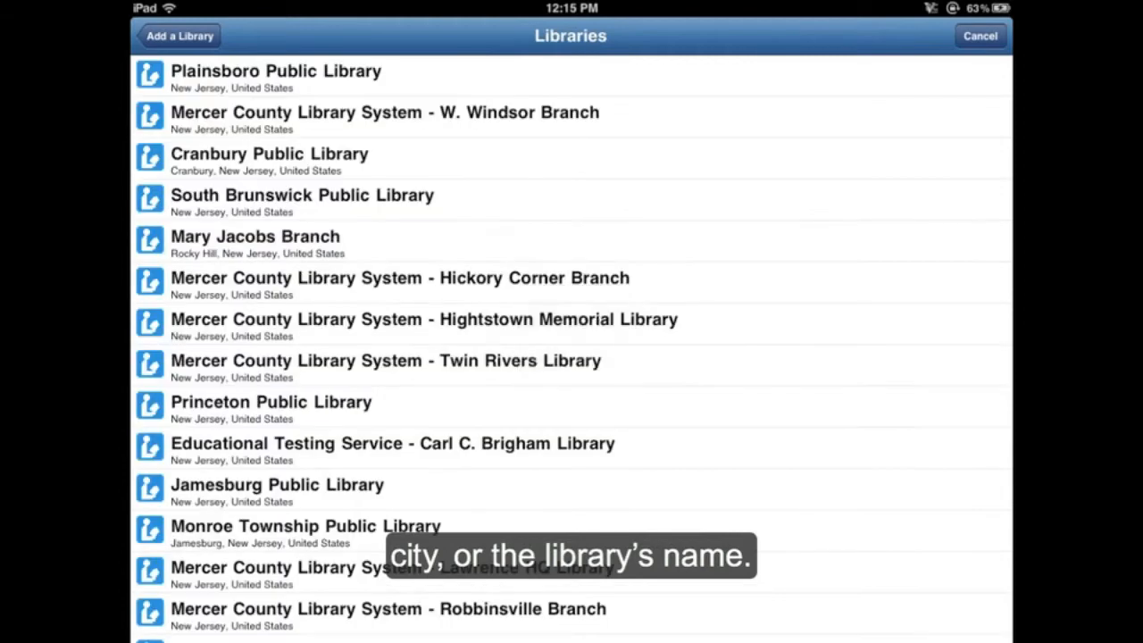
click(275, 75)
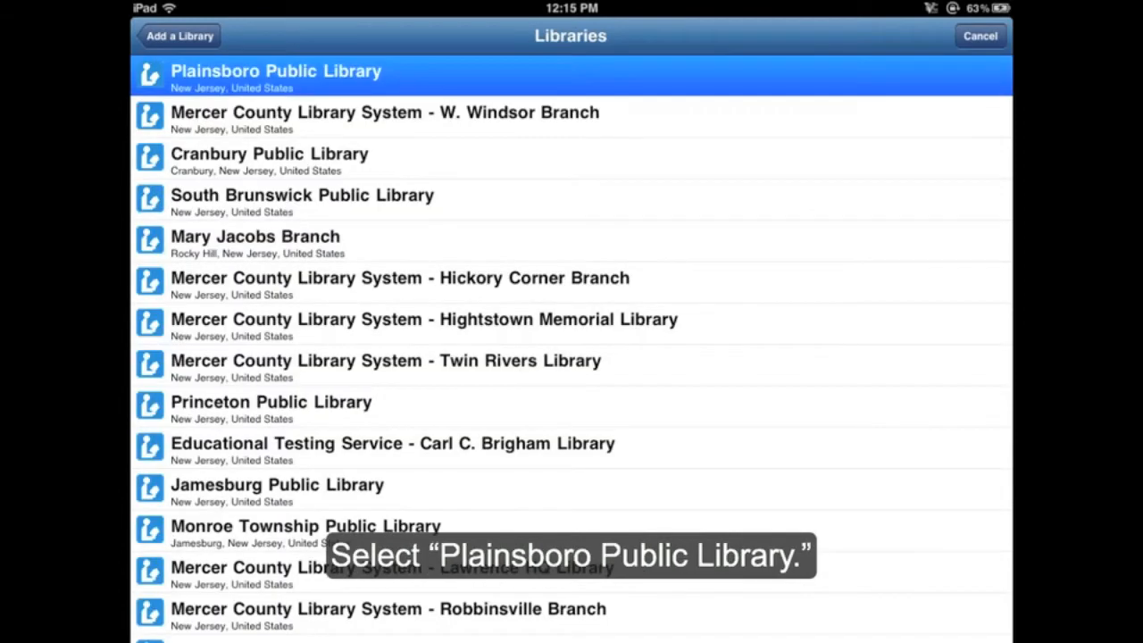
click(275, 75)
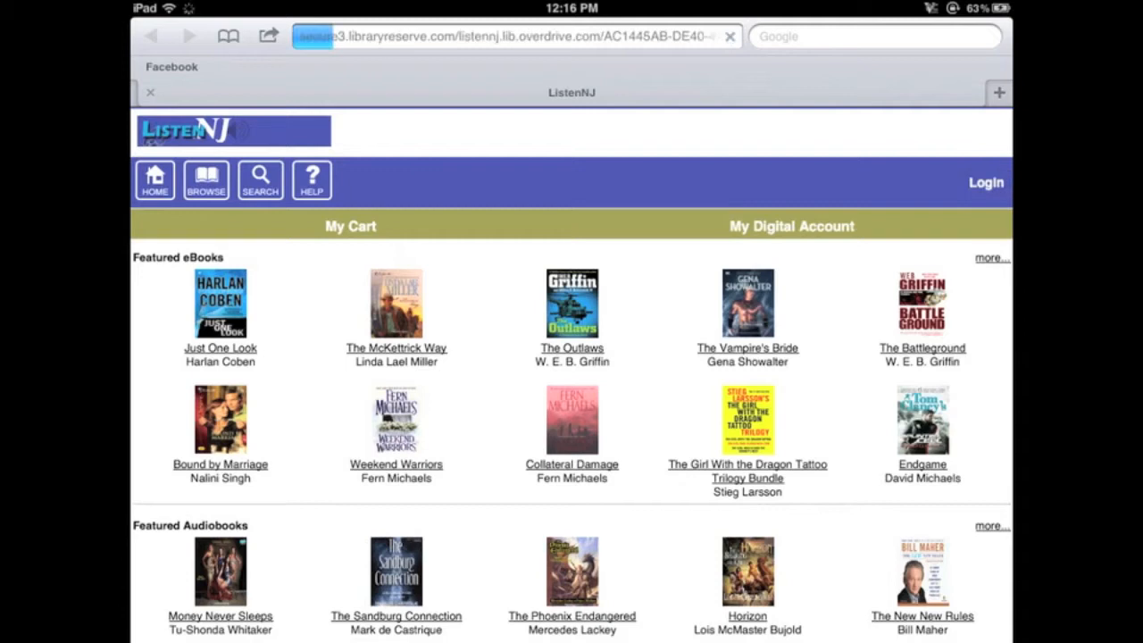
- Sign in as a Libraries of Middlesex Automation Consortium patron with card number and PIN
click(986, 182)
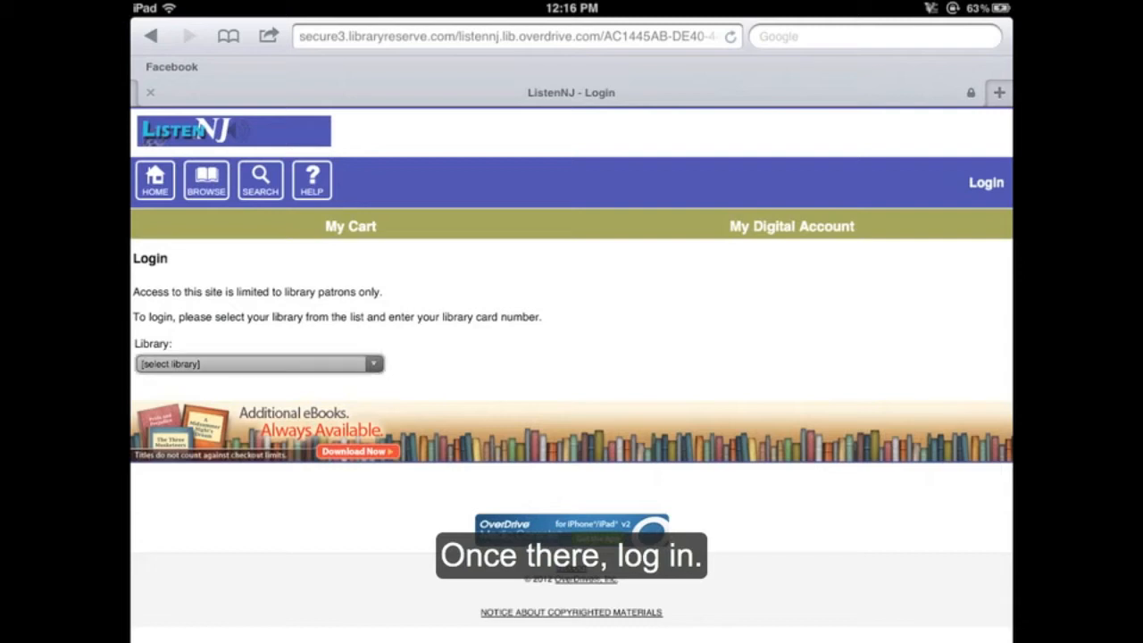
click(257, 364)
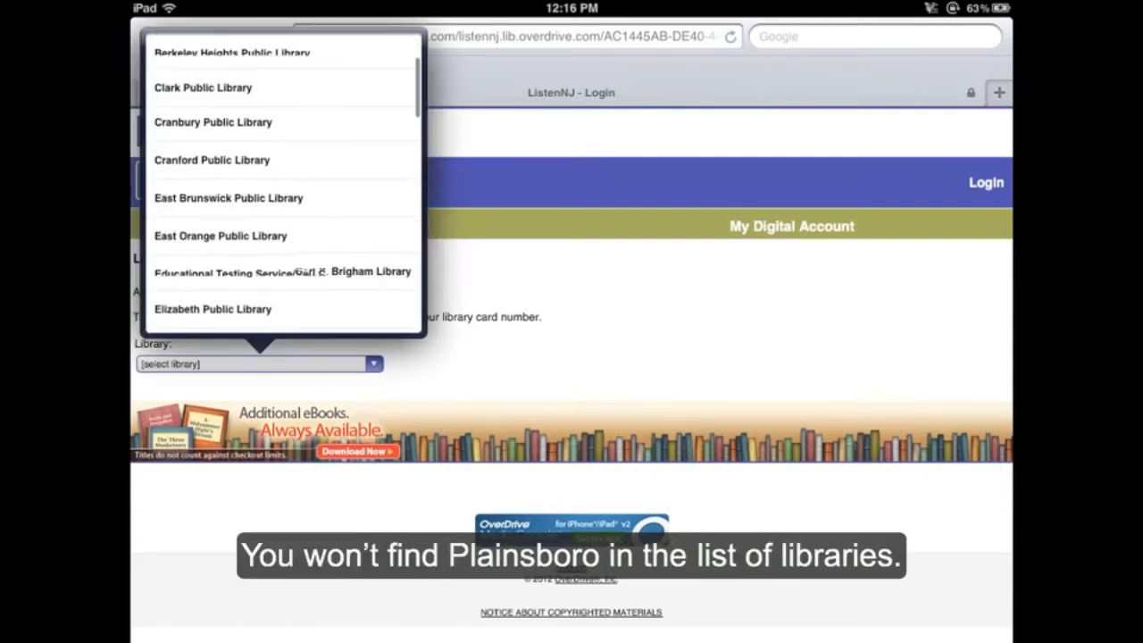
scroll(down, 3)
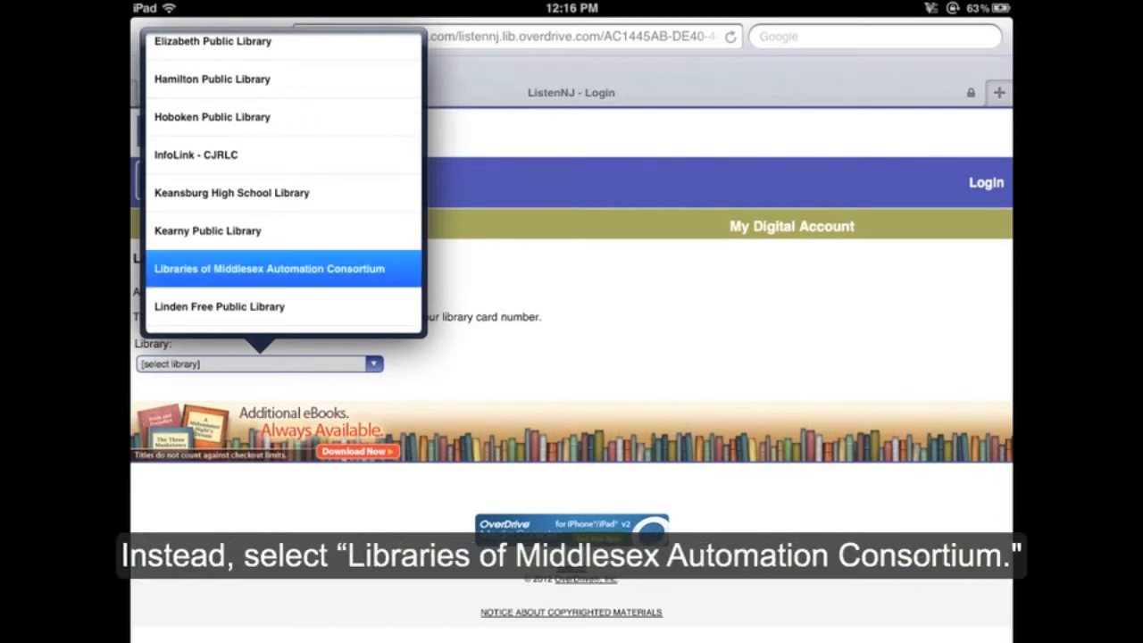
click(269, 268)
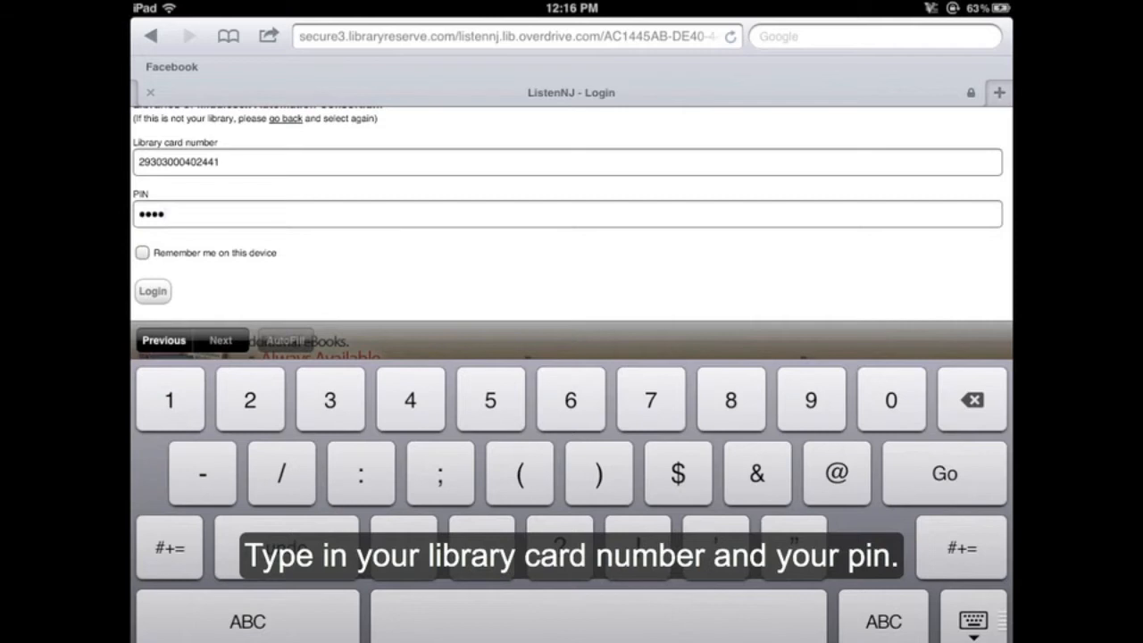
click(152, 290)
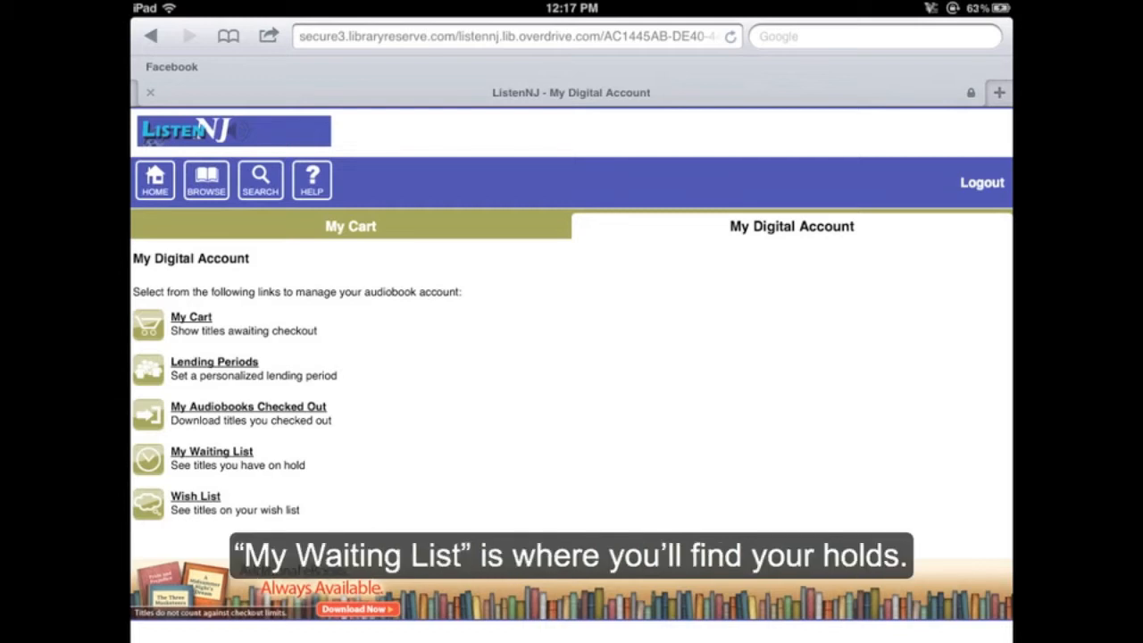
- Browse the collection and show the All Fiction list with availability and wait counts
click(207, 179)
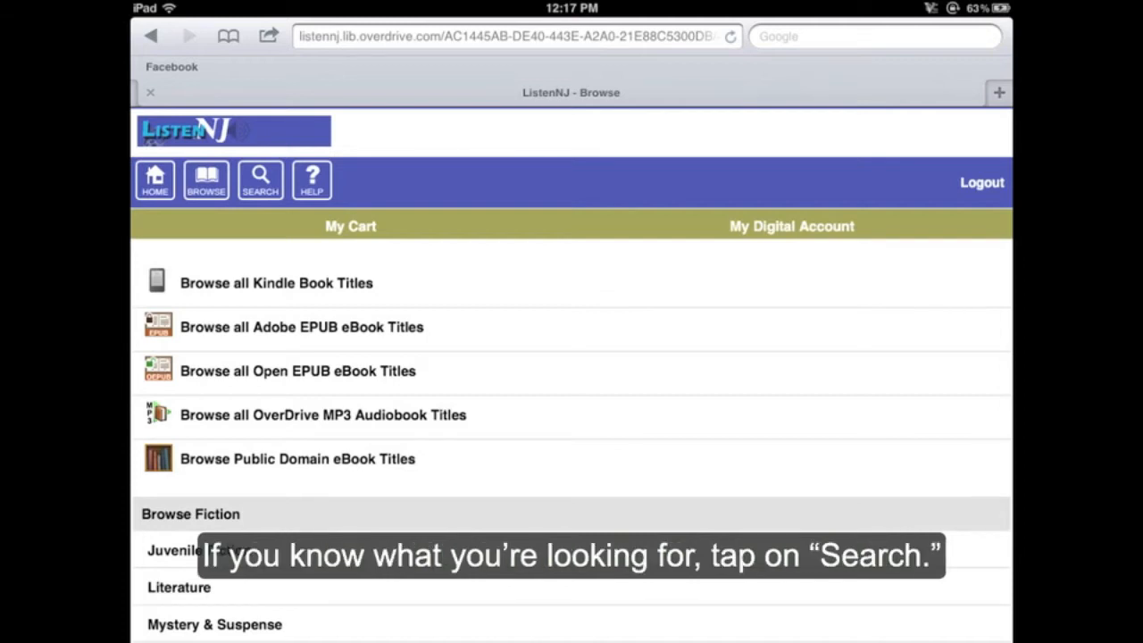
scroll(down, 3)
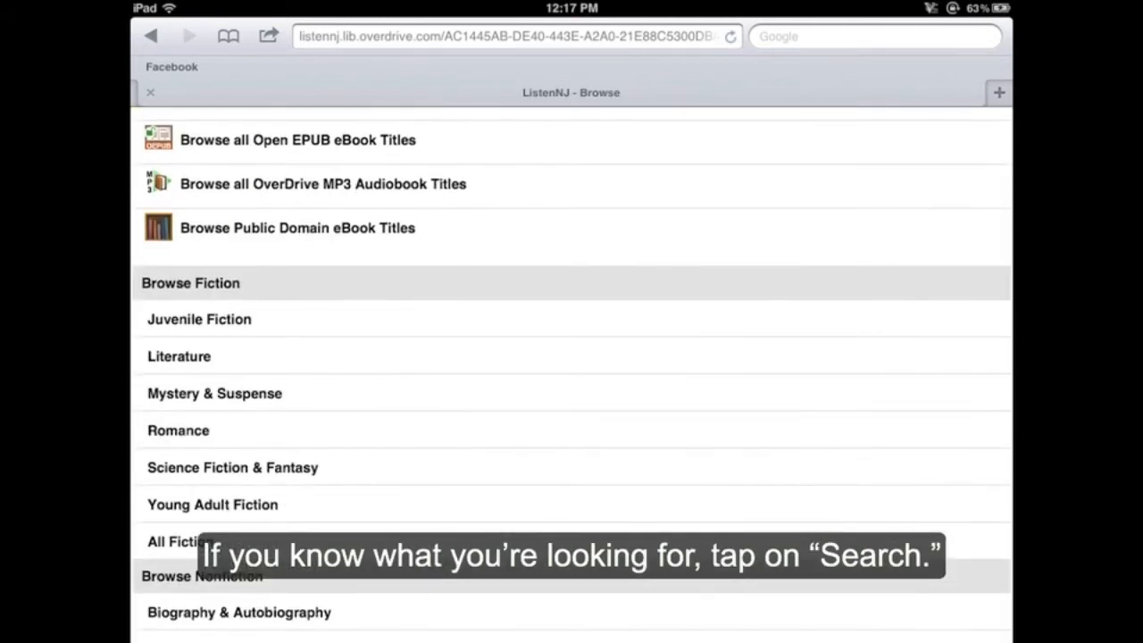
scroll(down, 3)
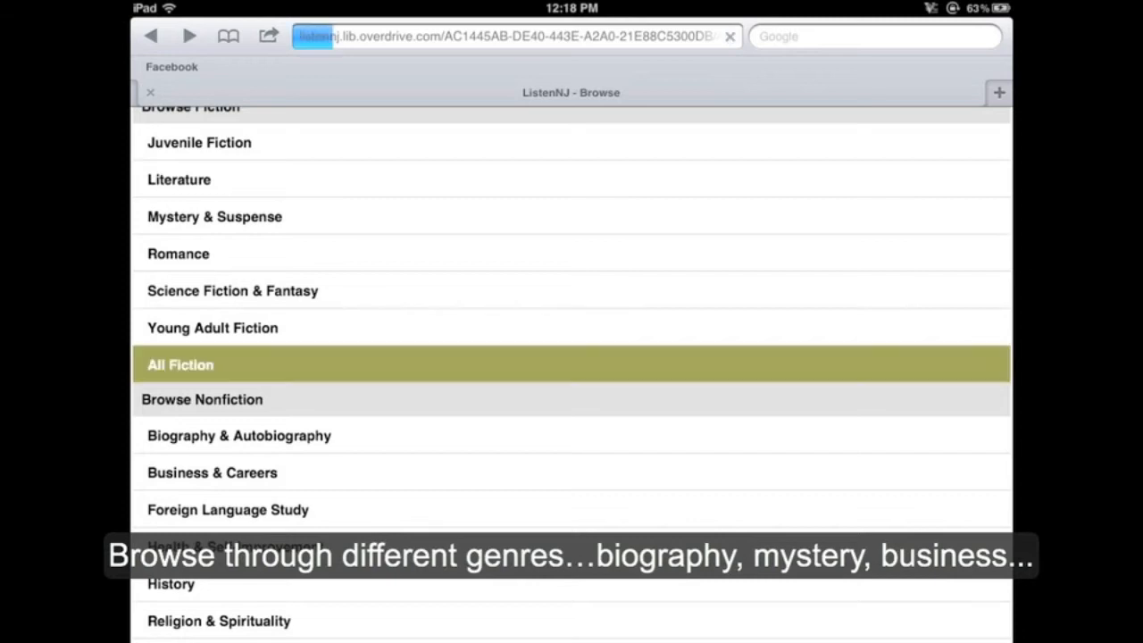
click(178, 364)
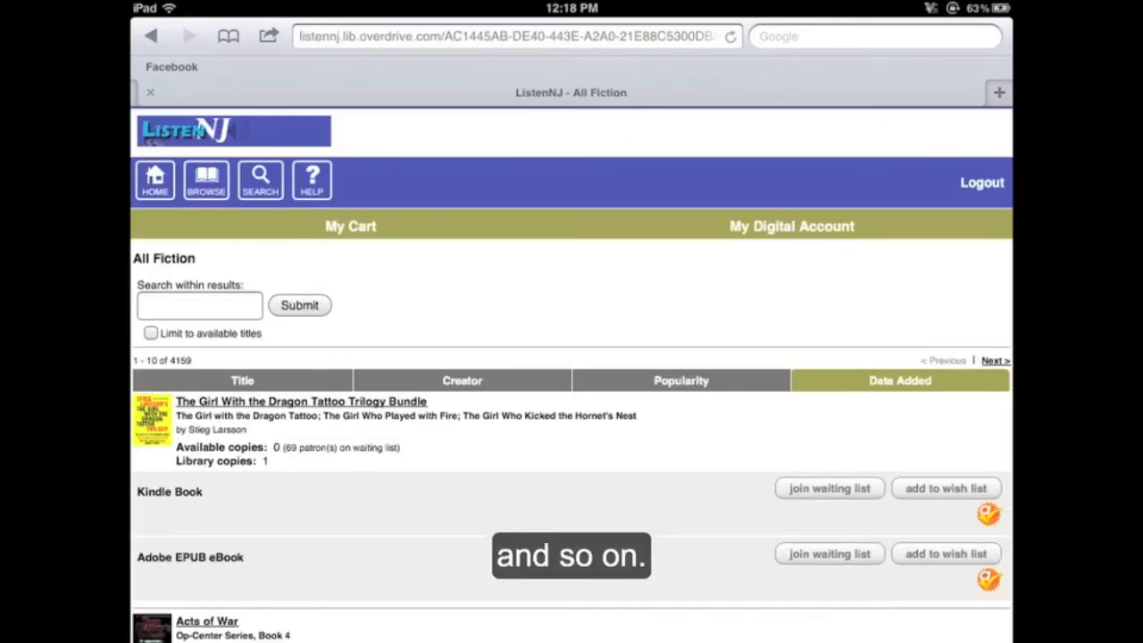
scroll(down, 3)
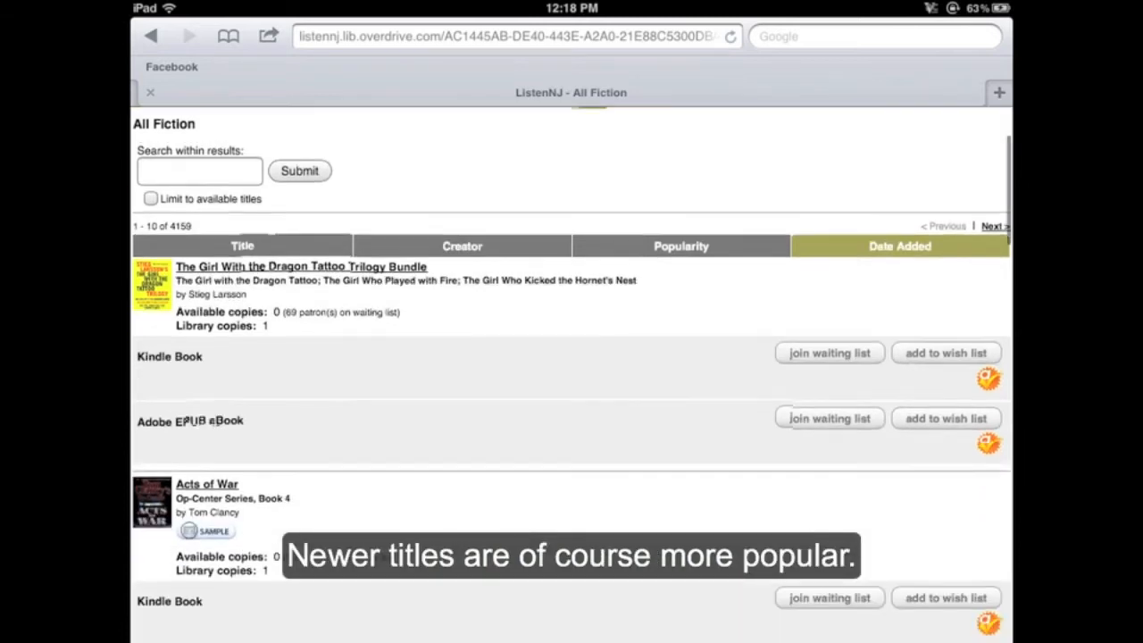
scroll(down, 3)
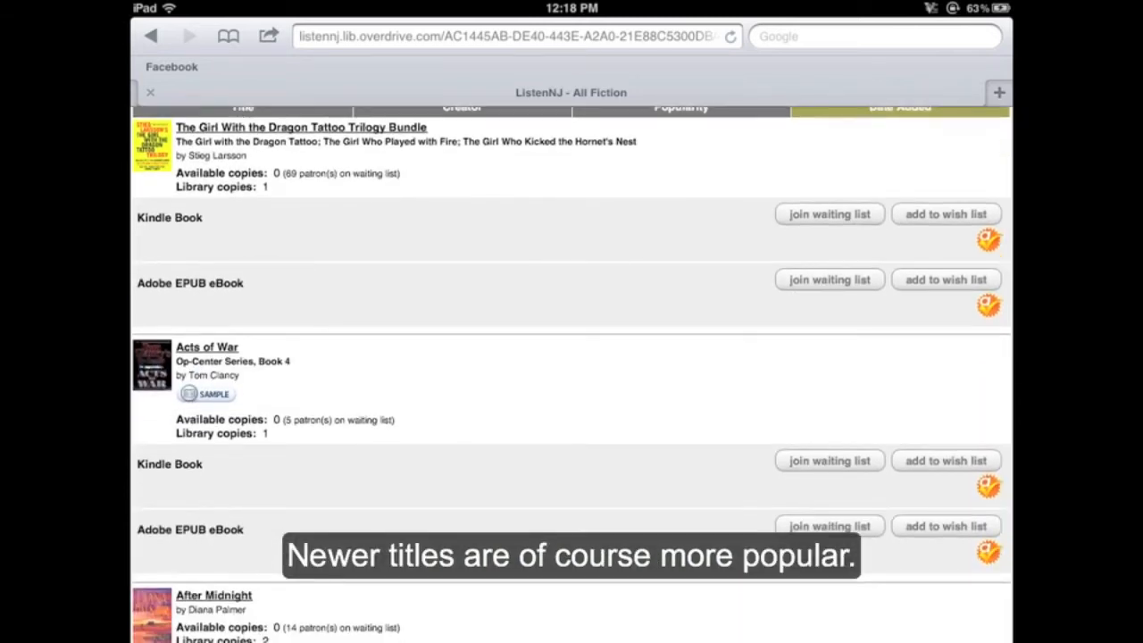
scroll(down, 3)
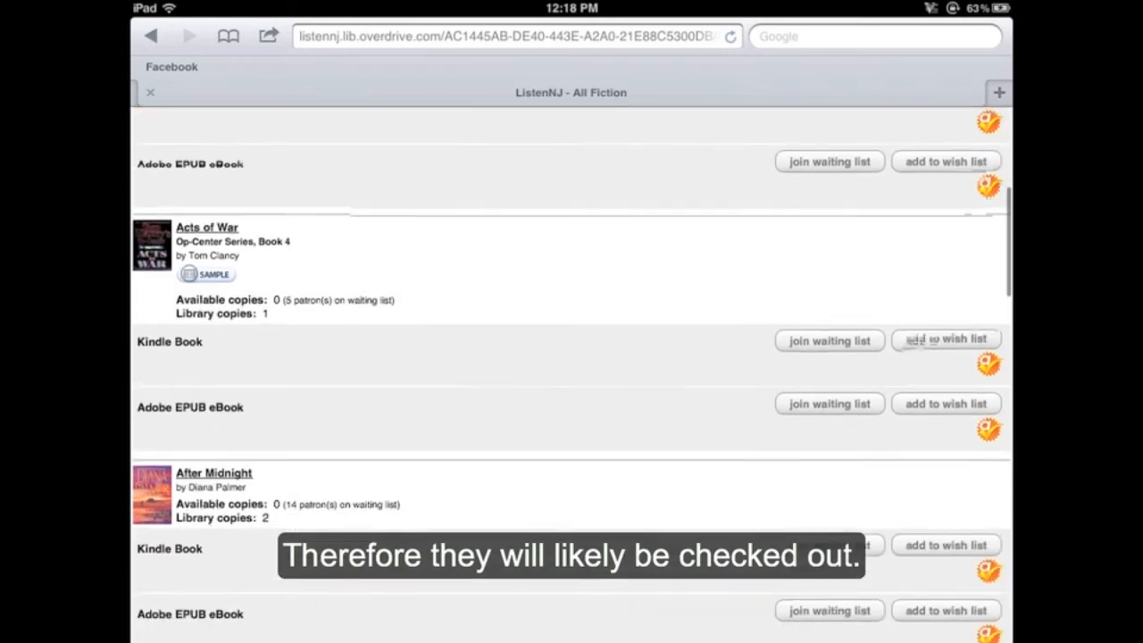
scroll(down, 3)
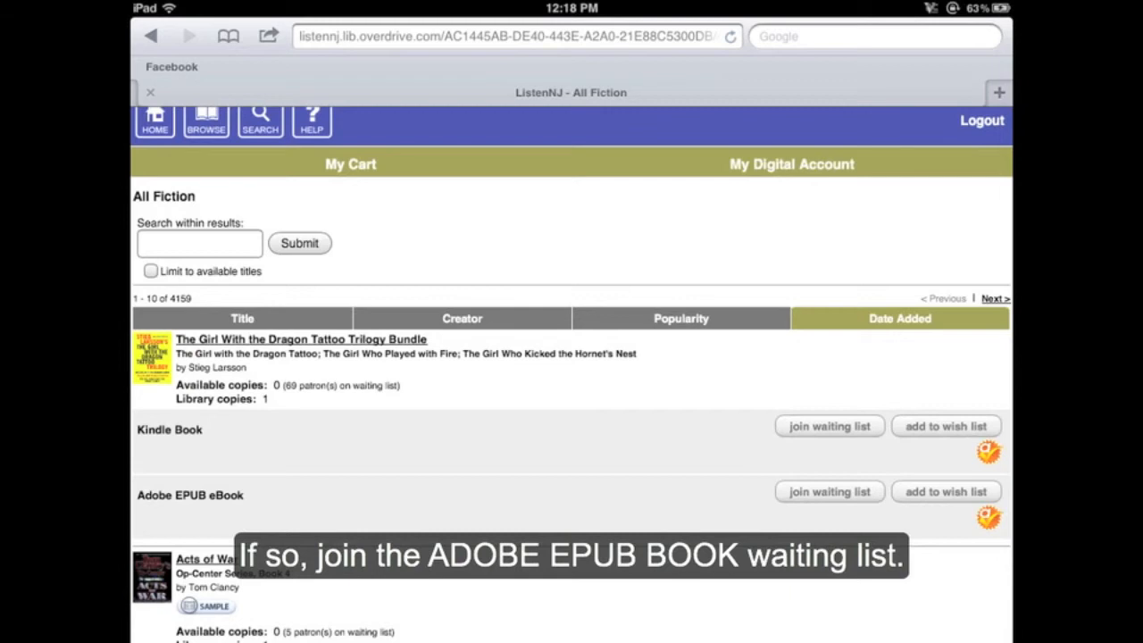
- Limit the fiction list to available titles and scroll down to 9th Judgment
click(150, 271)
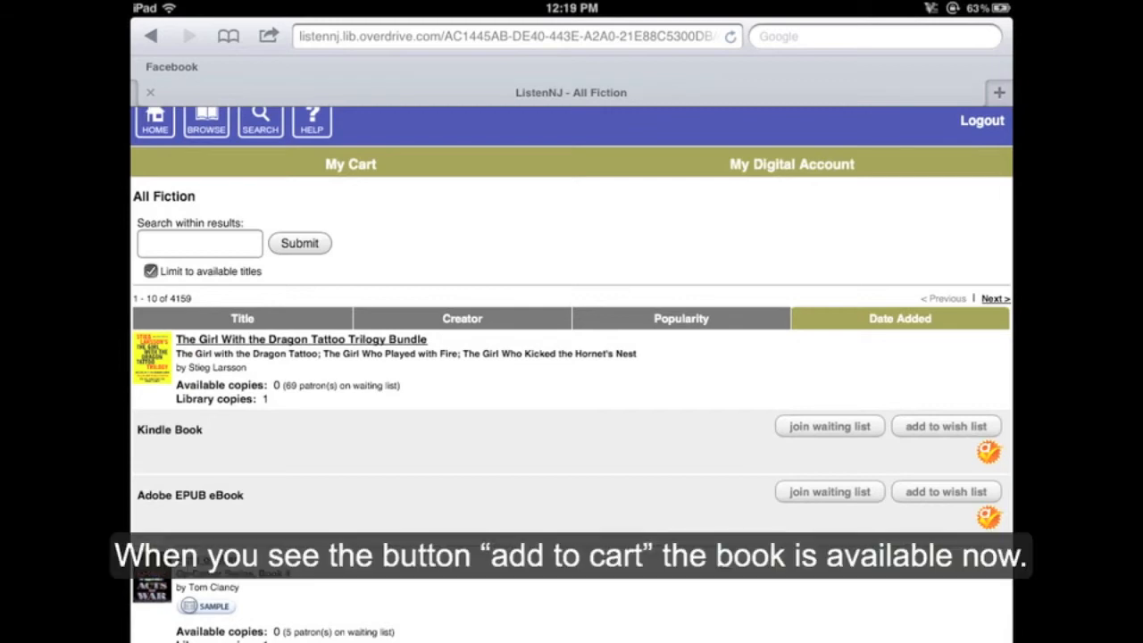
click(509, 36)
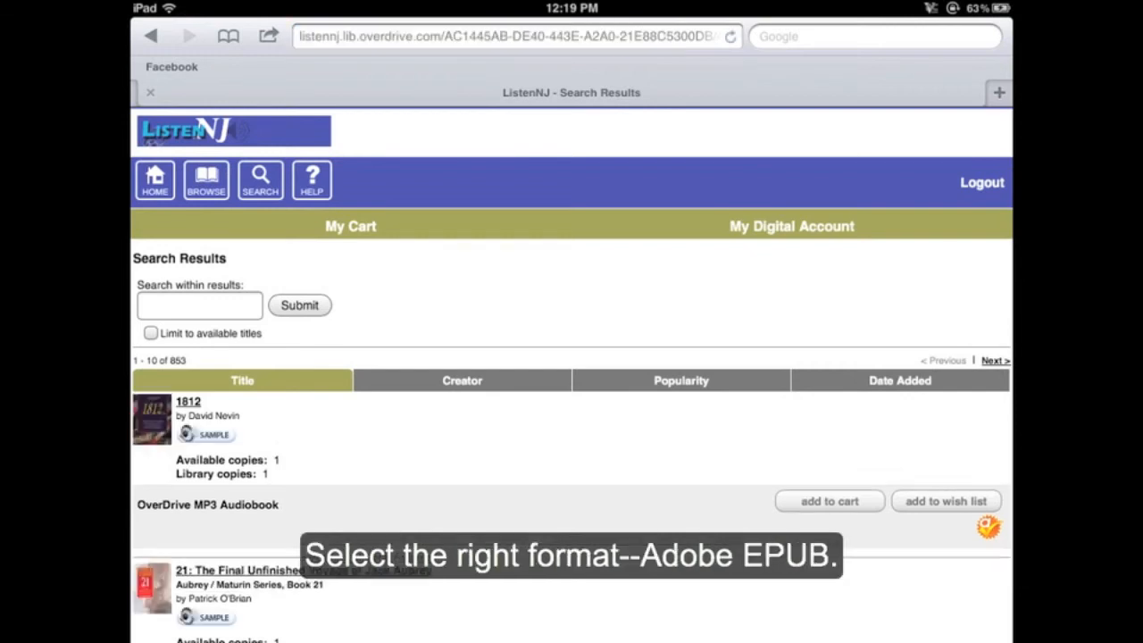
scroll(down, 3)
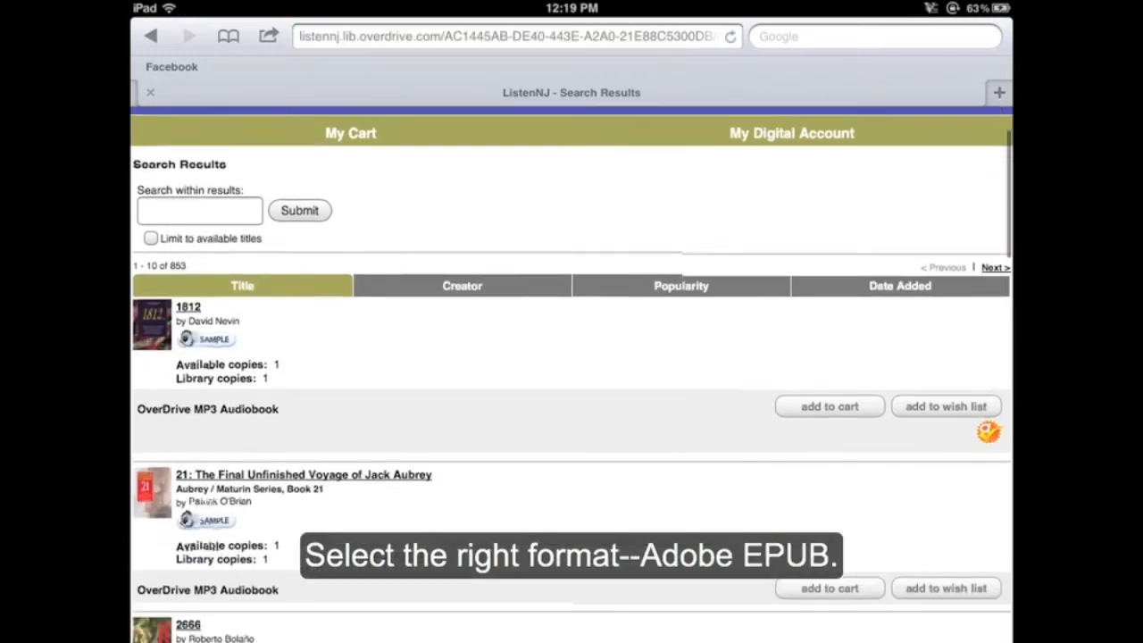
scroll(down, 3)
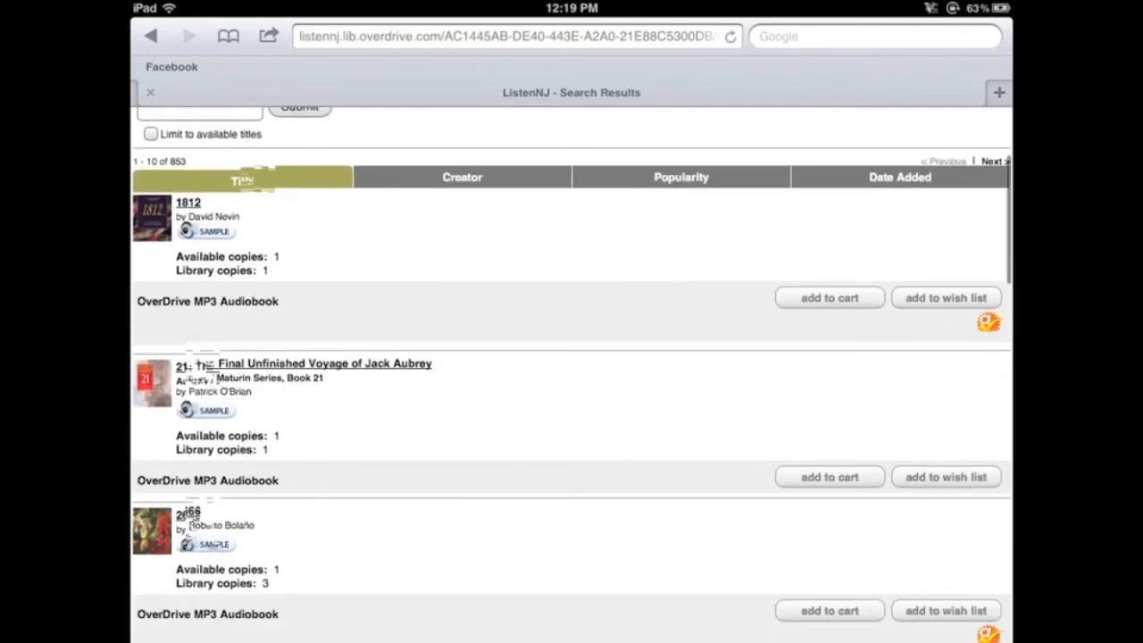
scroll(down, 3)
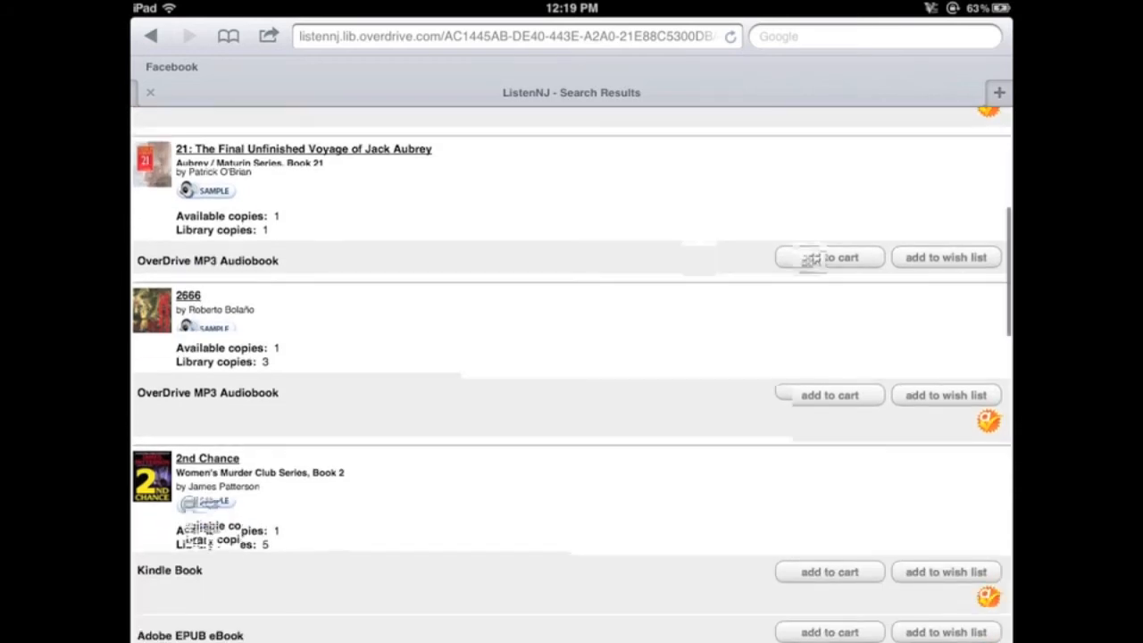
scroll(down, 3)
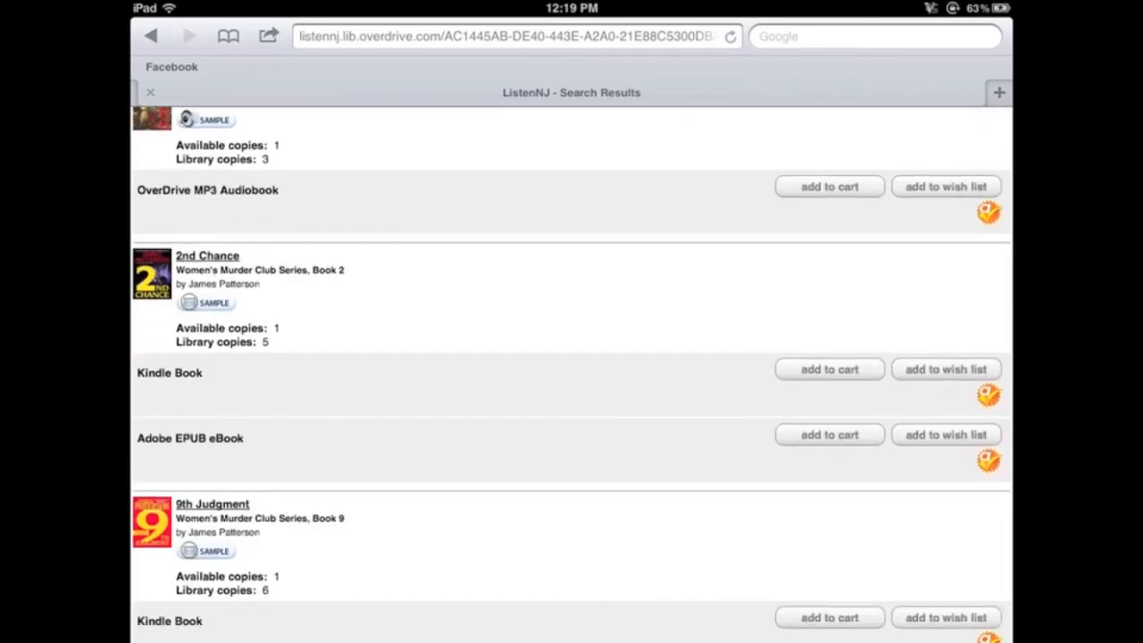
scroll(down, 3)
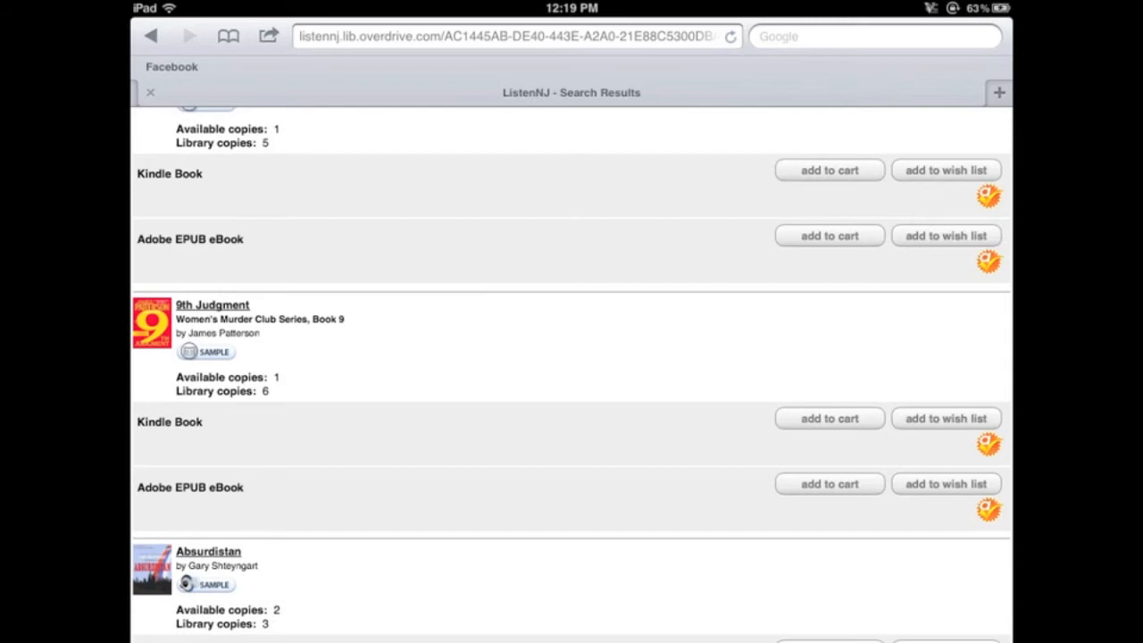
scroll(down, 3)
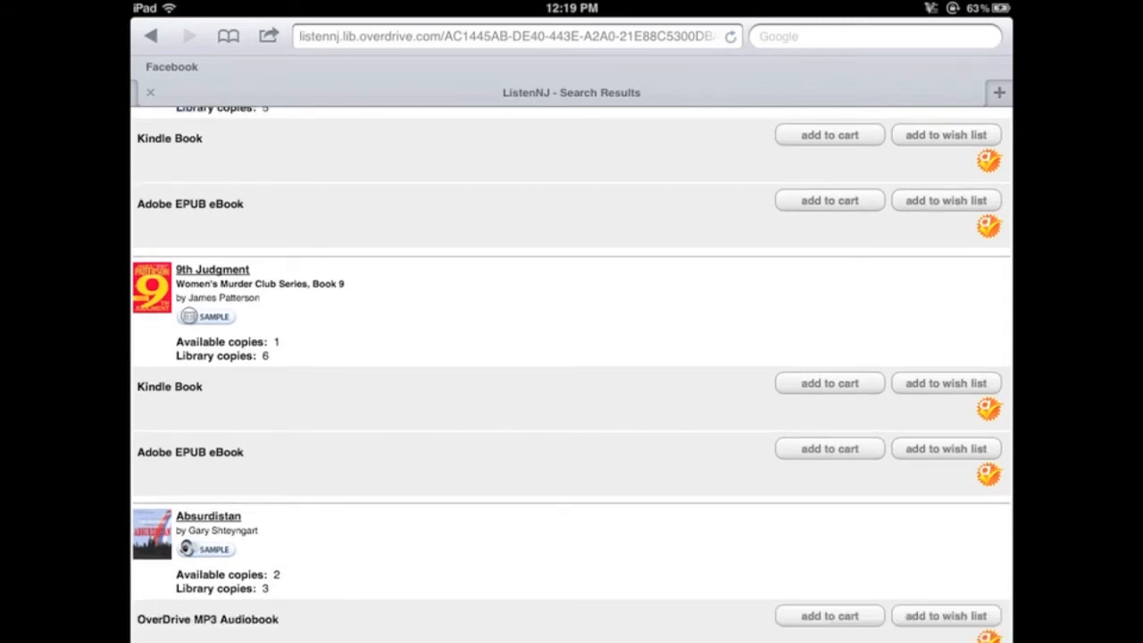
- Borrow the Adobe EPUB of 9th Judgment and show it on the OverDrive bookshelf
click(828, 448)
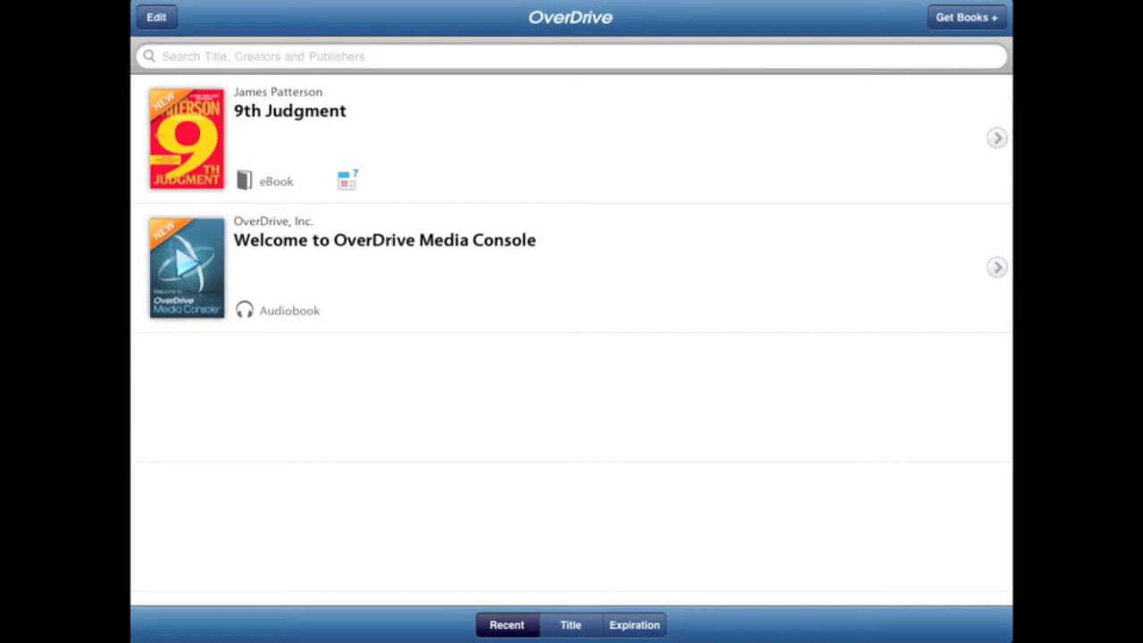
click(571, 140)
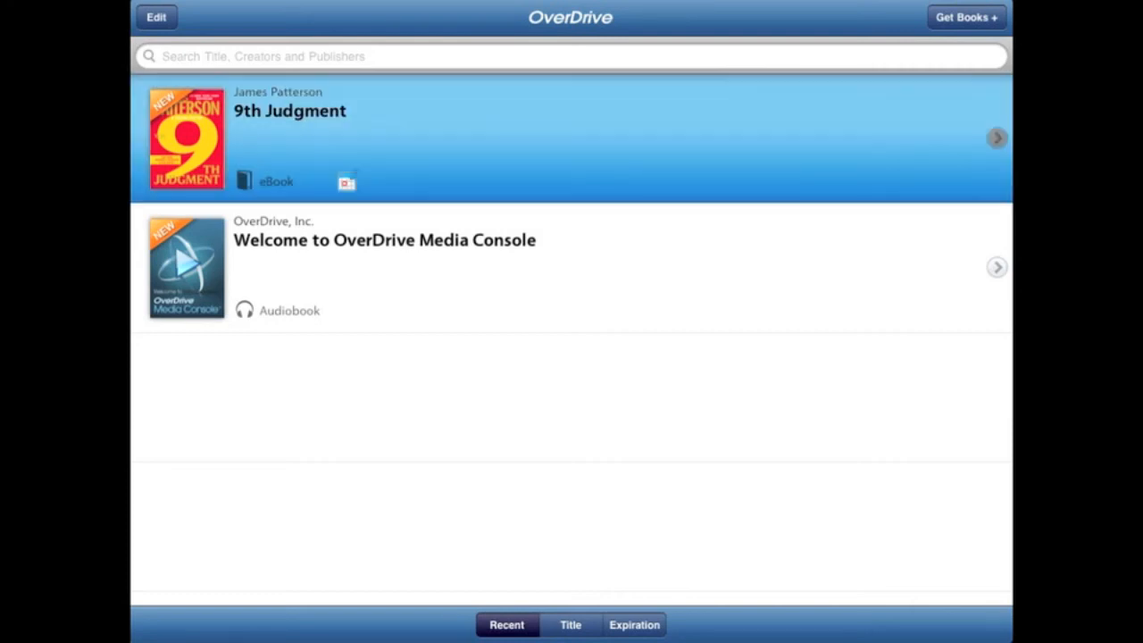